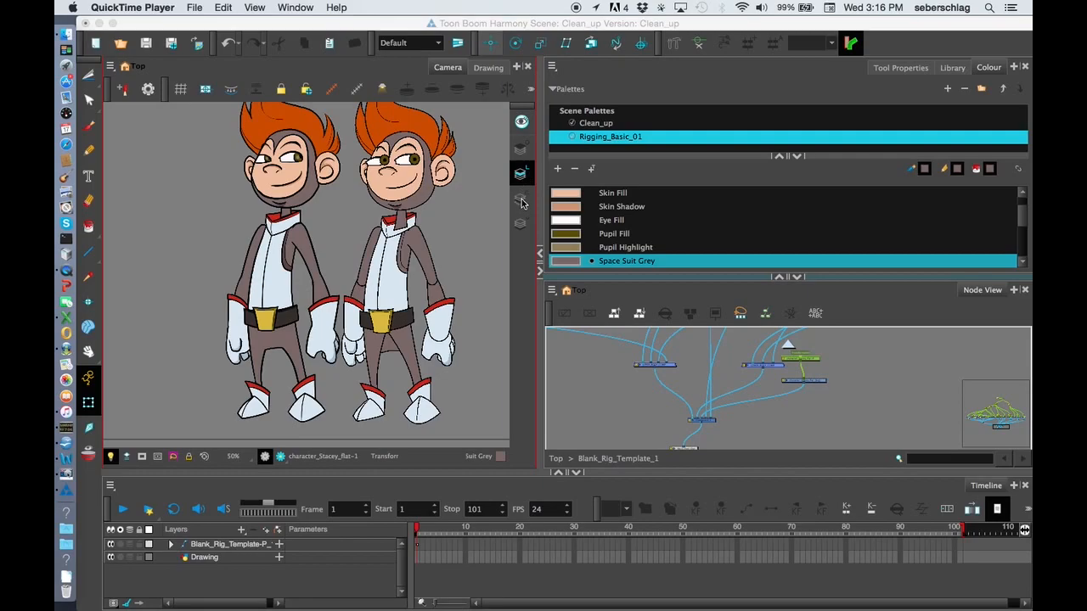
mouse_move(520, 145)
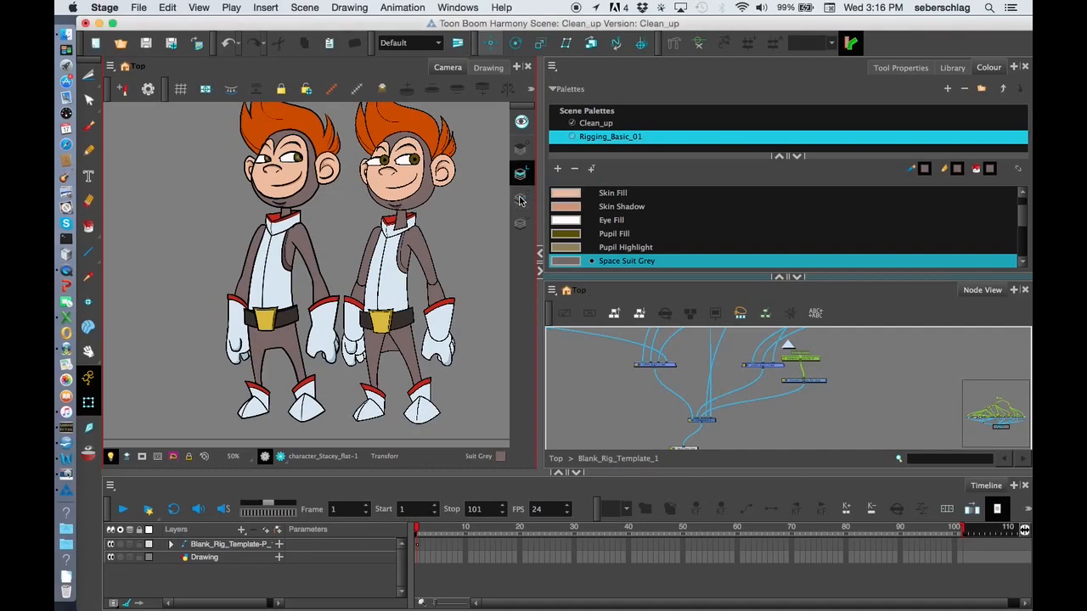
mouse_move(520, 224)
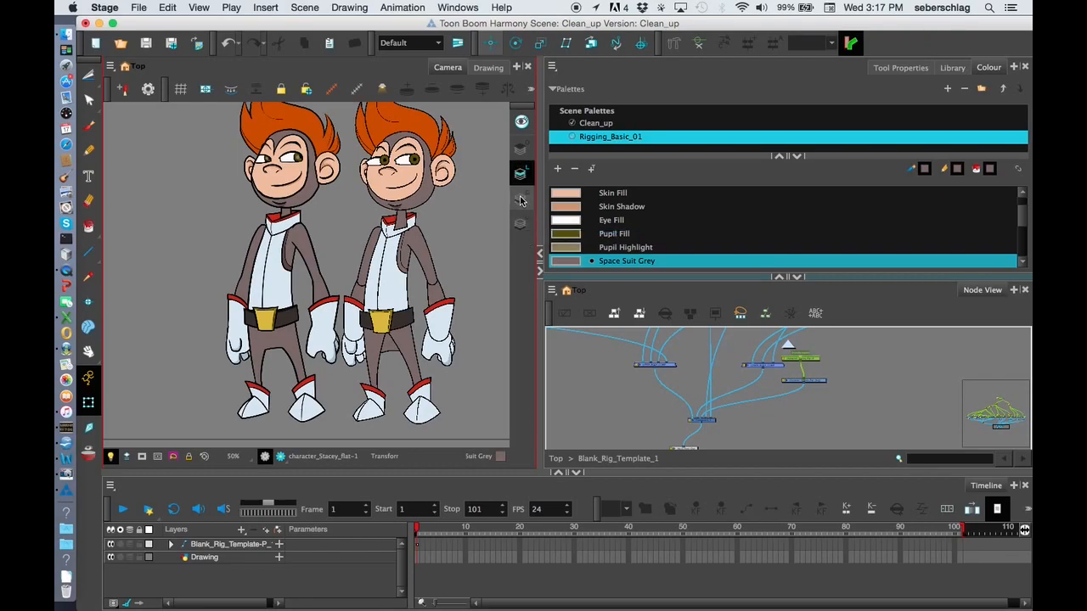
mouse_move(522, 200)
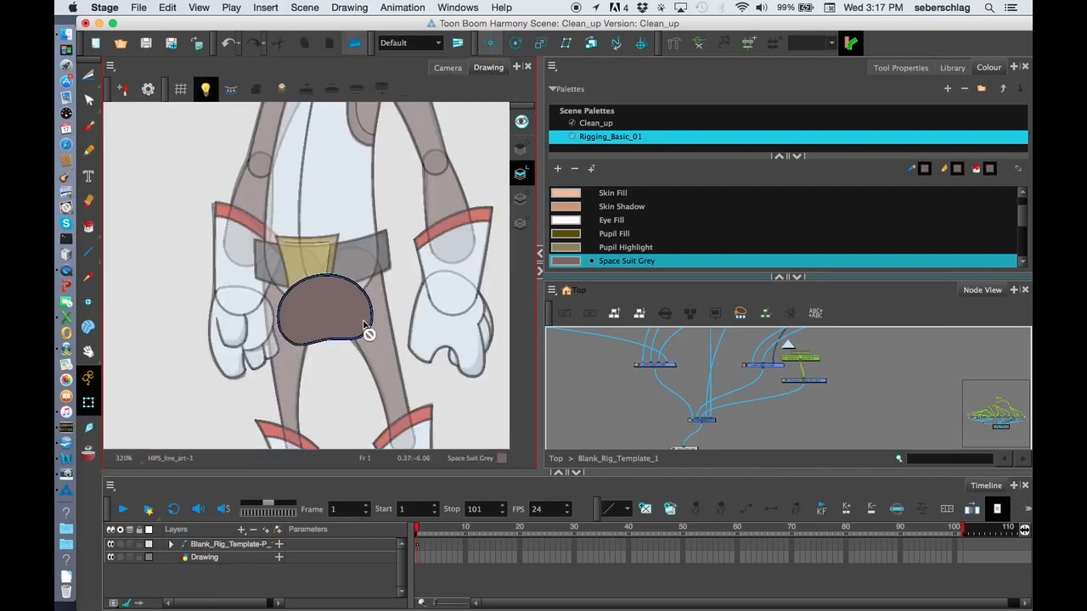
Isolate the hips layer in the Drawing view with the Select tool, restoring the filled hips shape.
key(space)
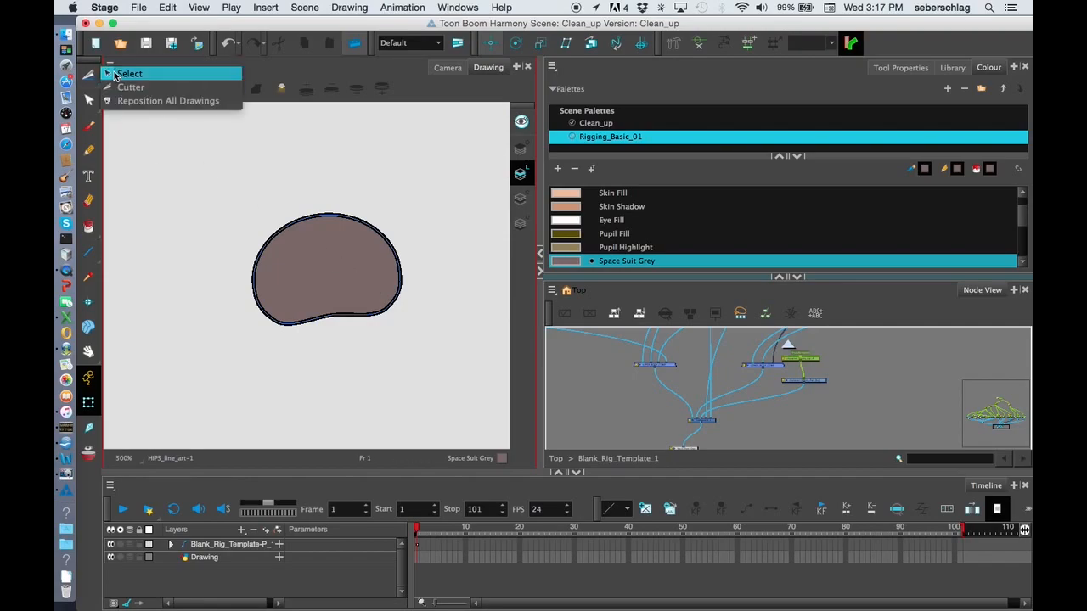
click(129, 75)
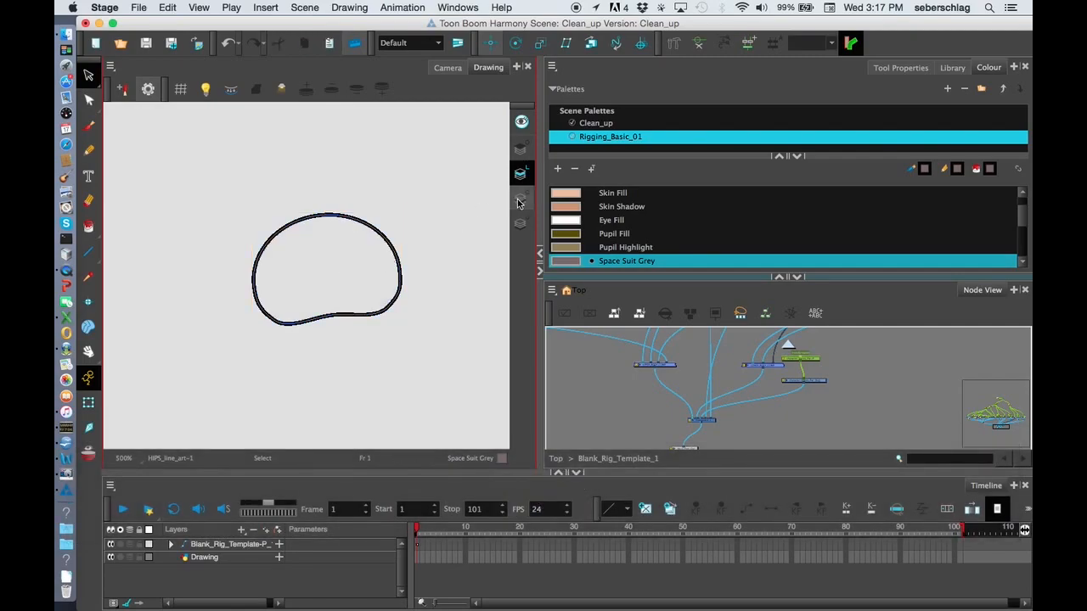
key(cmd+z)
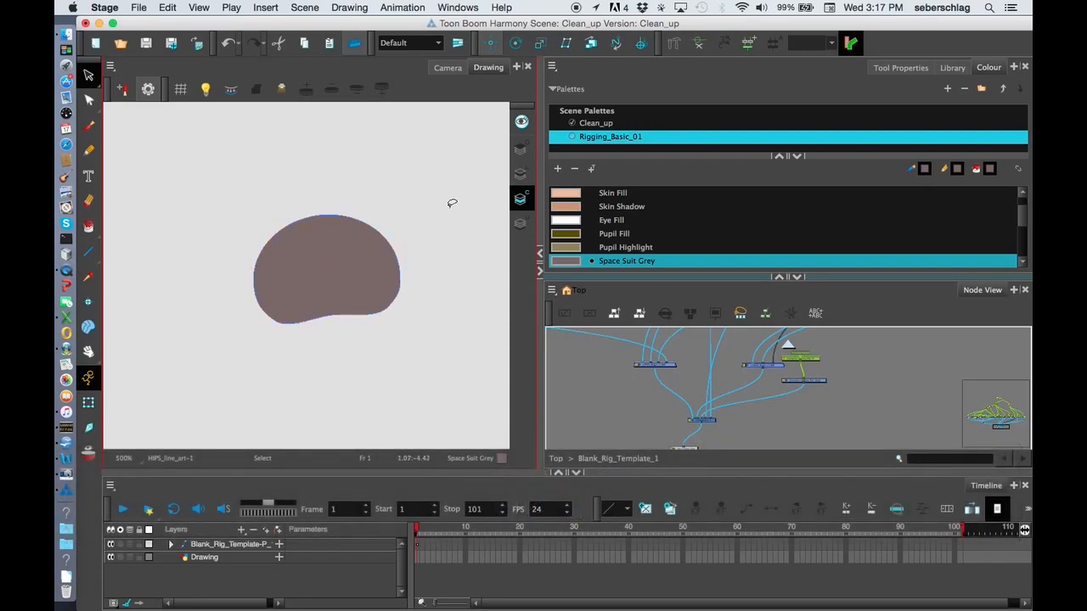
mouse_move(489, 285)
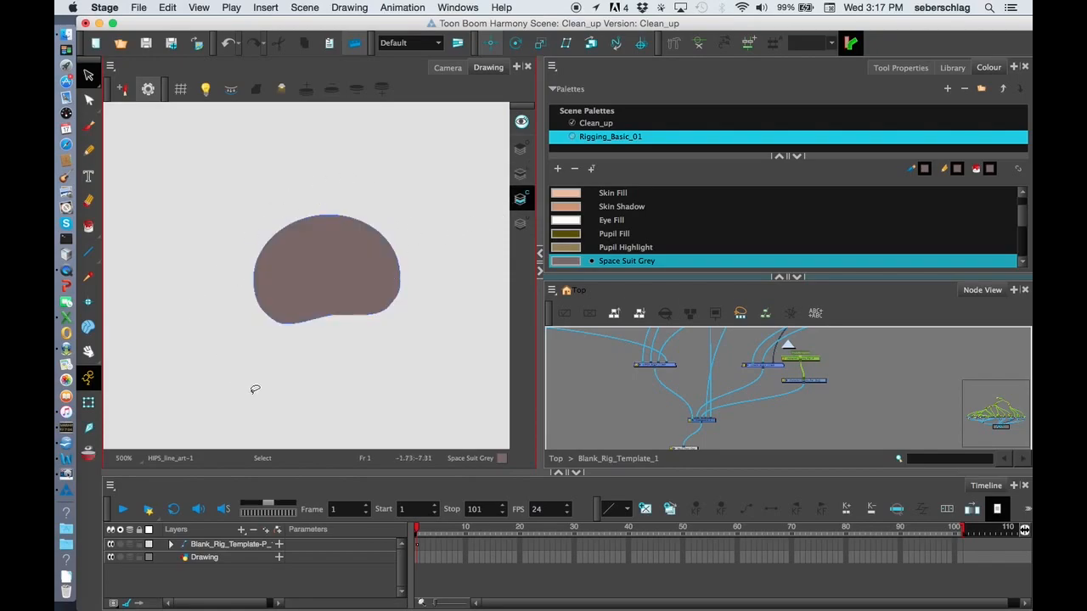
mouse_move(230, 275)
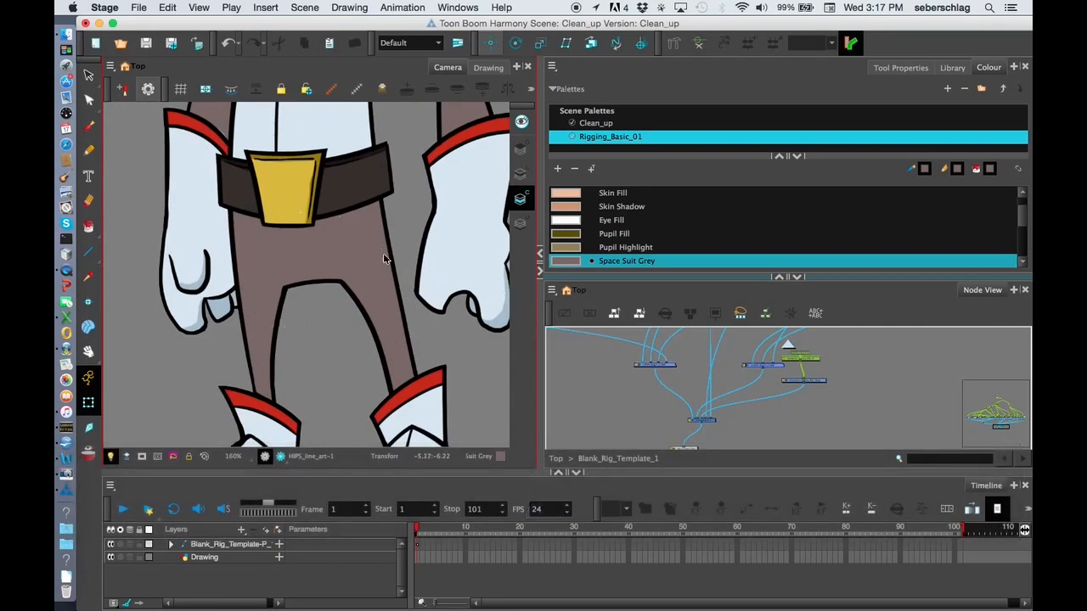
mouse_move(262, 272)
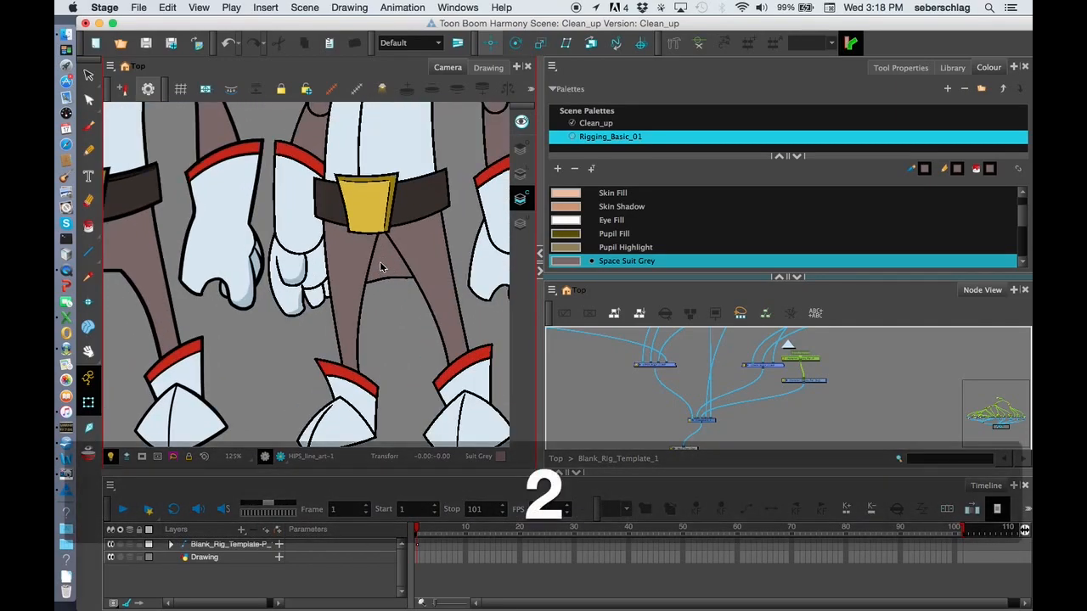
Compare the isolated hips with the assembled legs and return to the Camera view on the lower body.
click(490, 68)
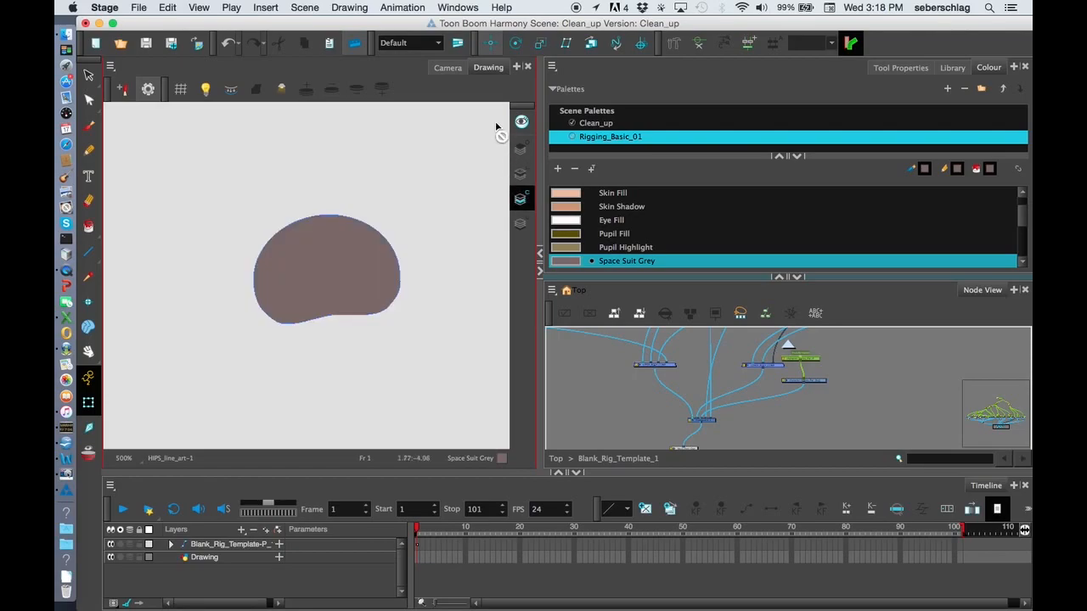
click(448, 68)
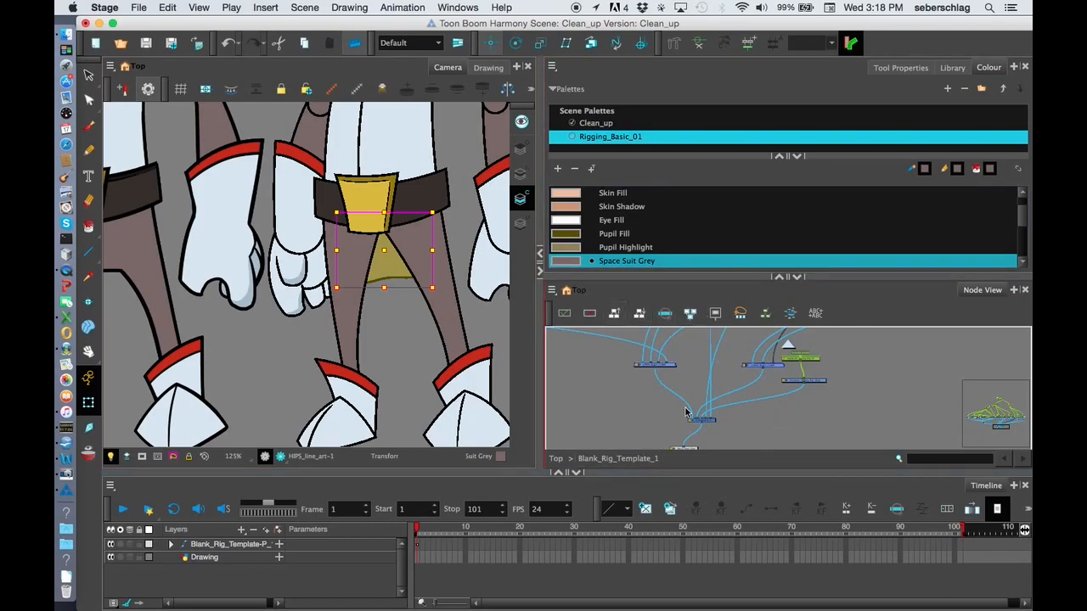
mouse_move(778, 282)
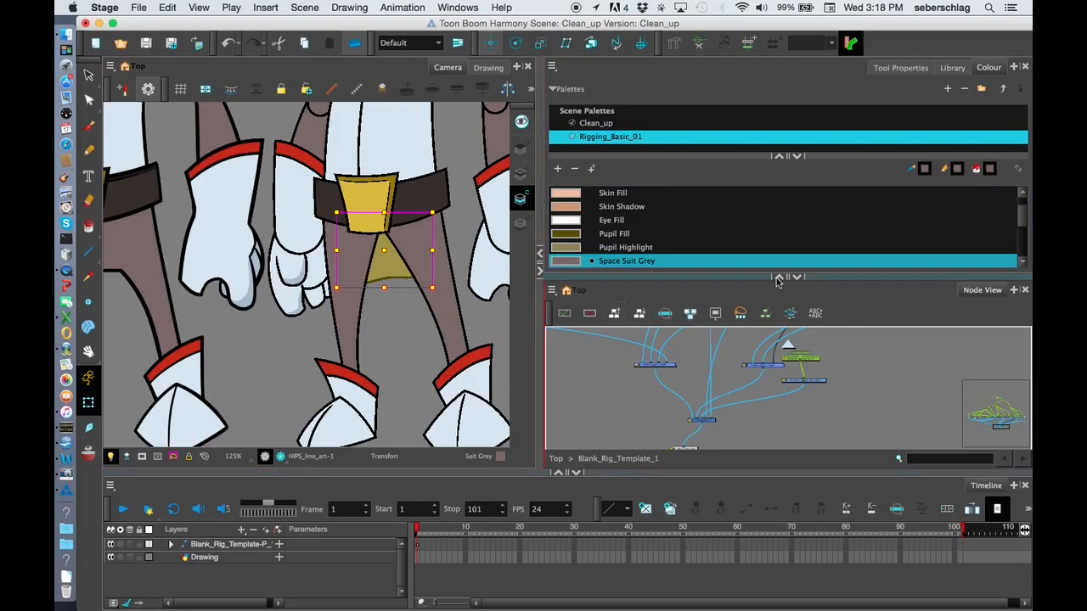
Maximize the Node View, zoom on HIPS_line_art and nudge the node back into place.
key(space)
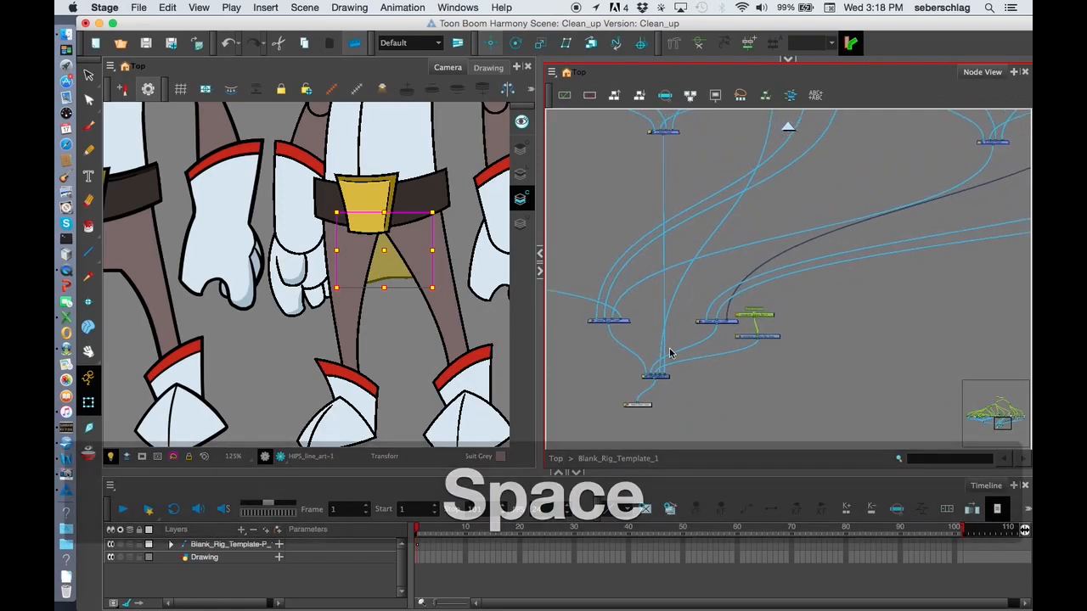
key(space)
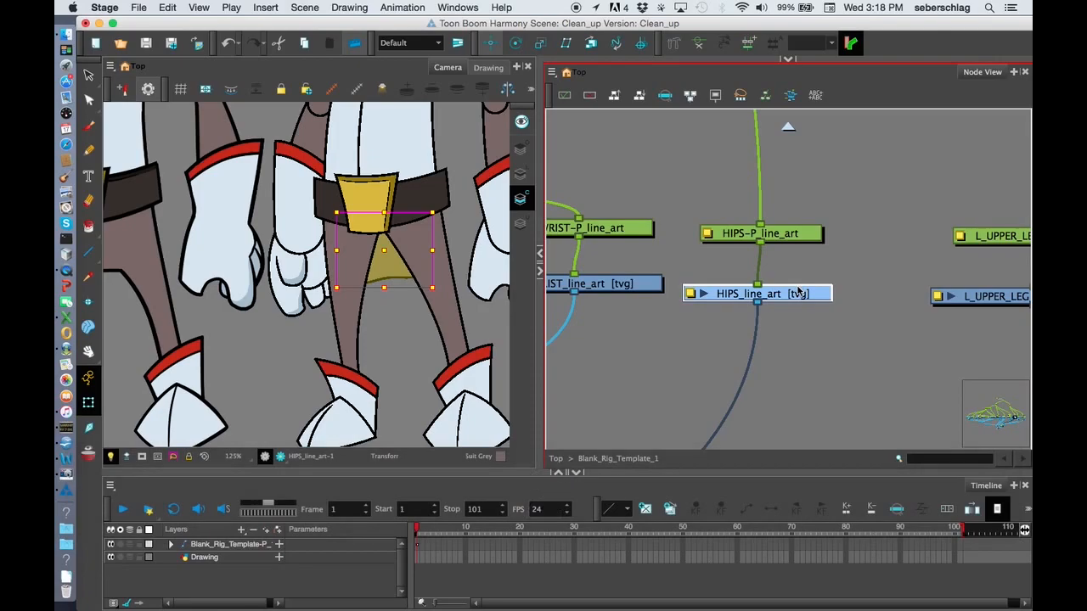
drag(384, 251, 389, 277)
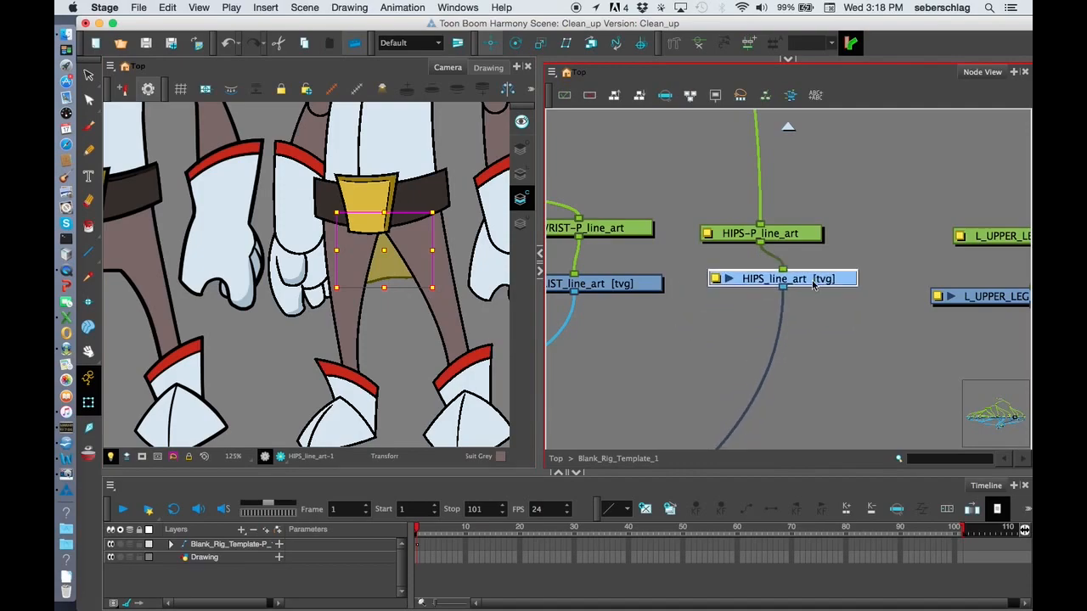
drag(781, 278, 761, 290)
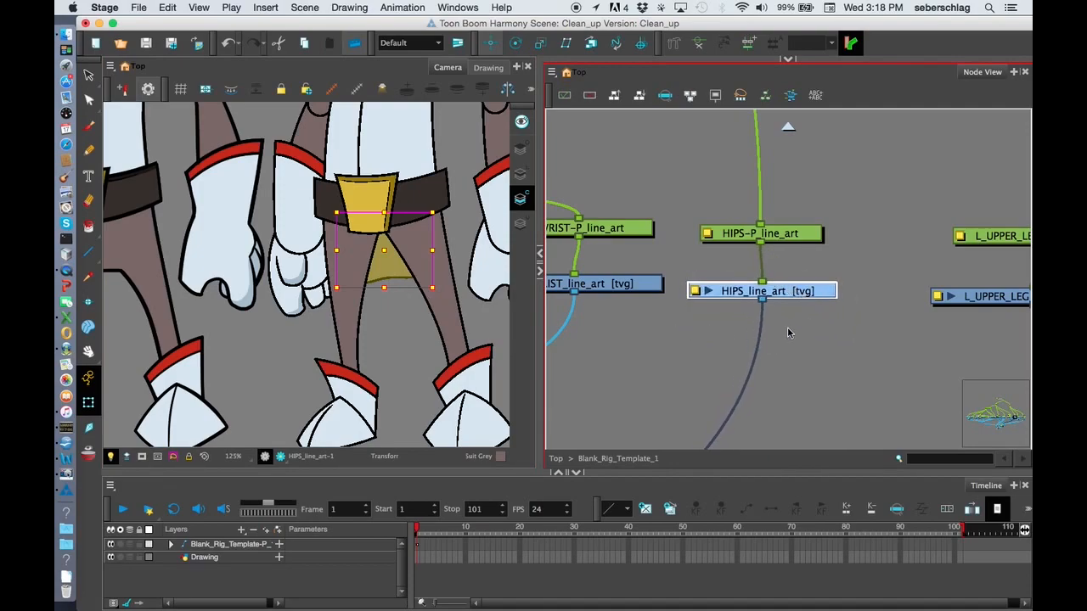
mouse_move(699, 350)
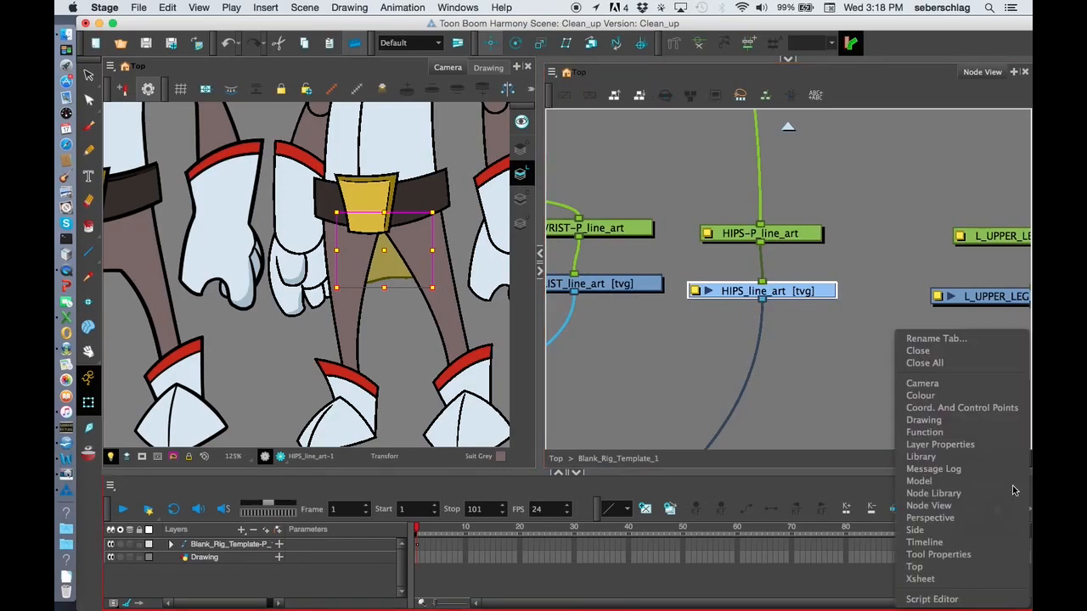
Add the Node Library view and filter it to 'auto' so Auto-Patch is highlighted.
click(924, 542)
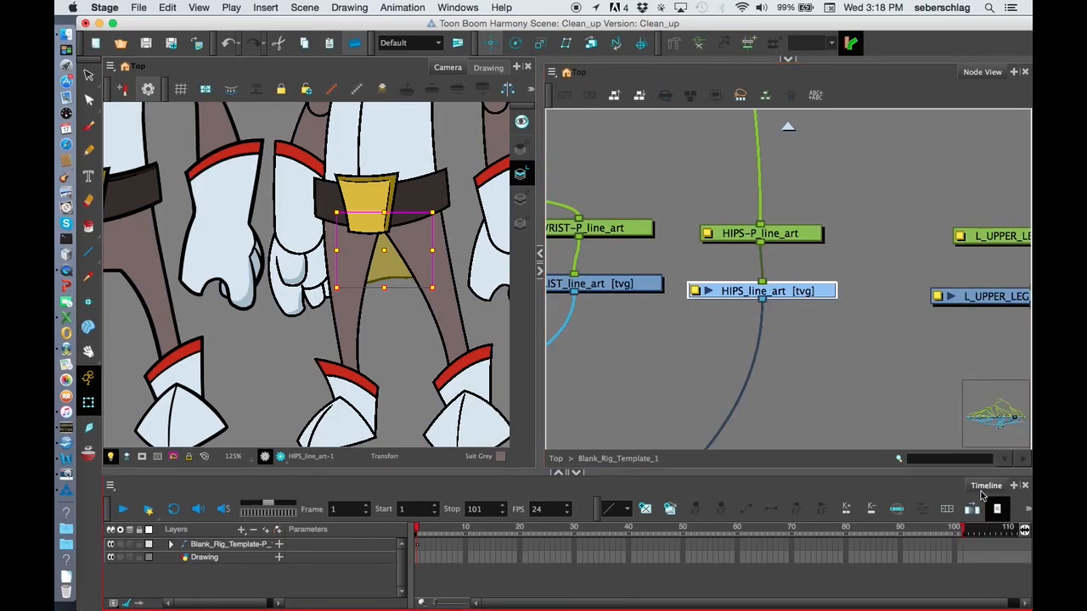
click(978, 486)
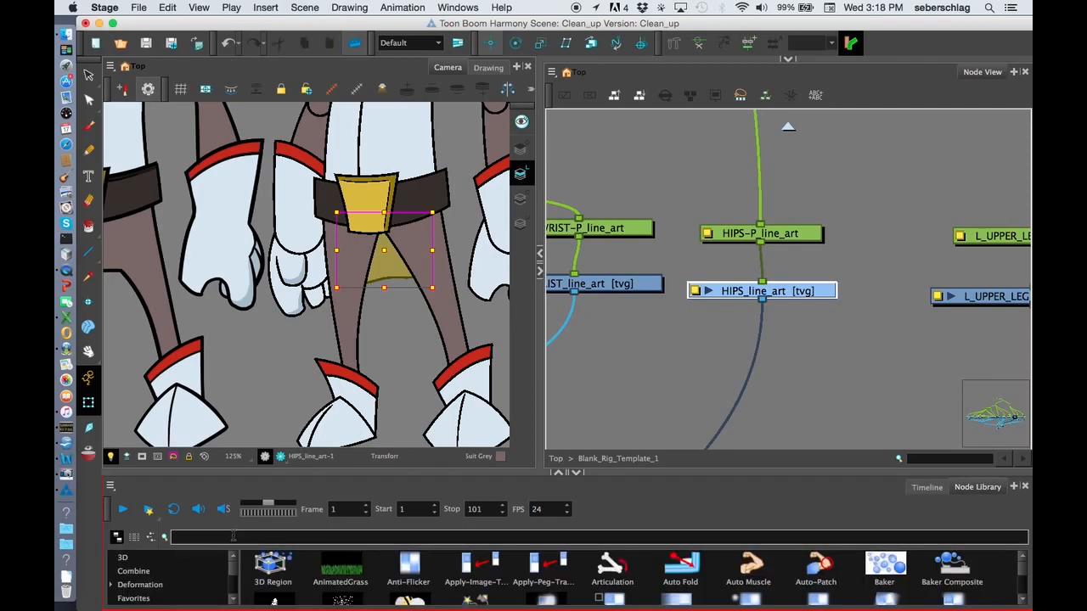
text(auto)
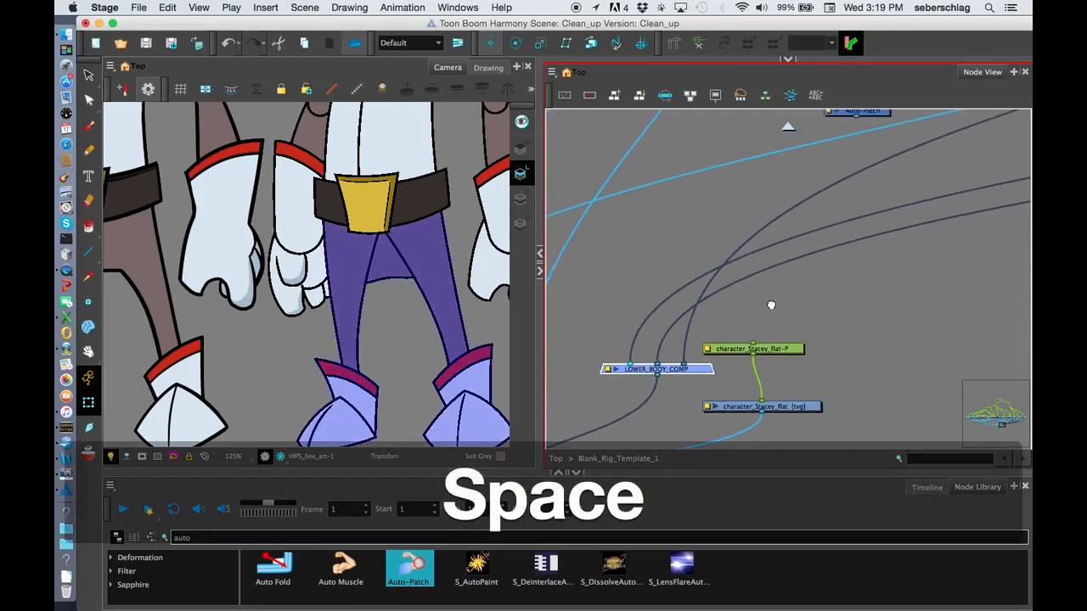
Place the Auto-Patch node above LOWER_BODY_COMP so the leg seams disappear.
key(space)
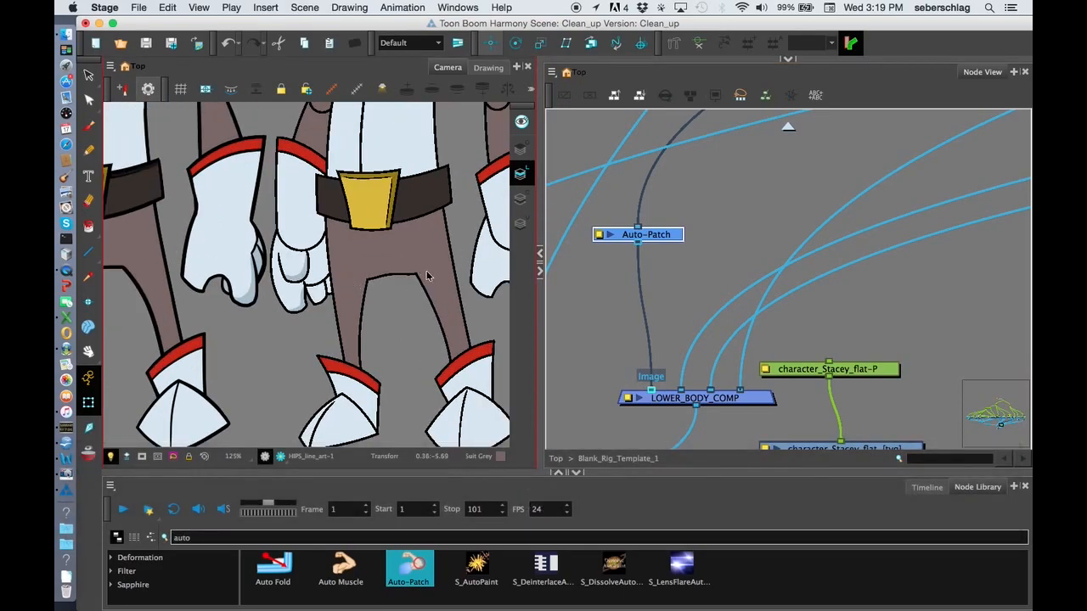
scroll(down, 3)
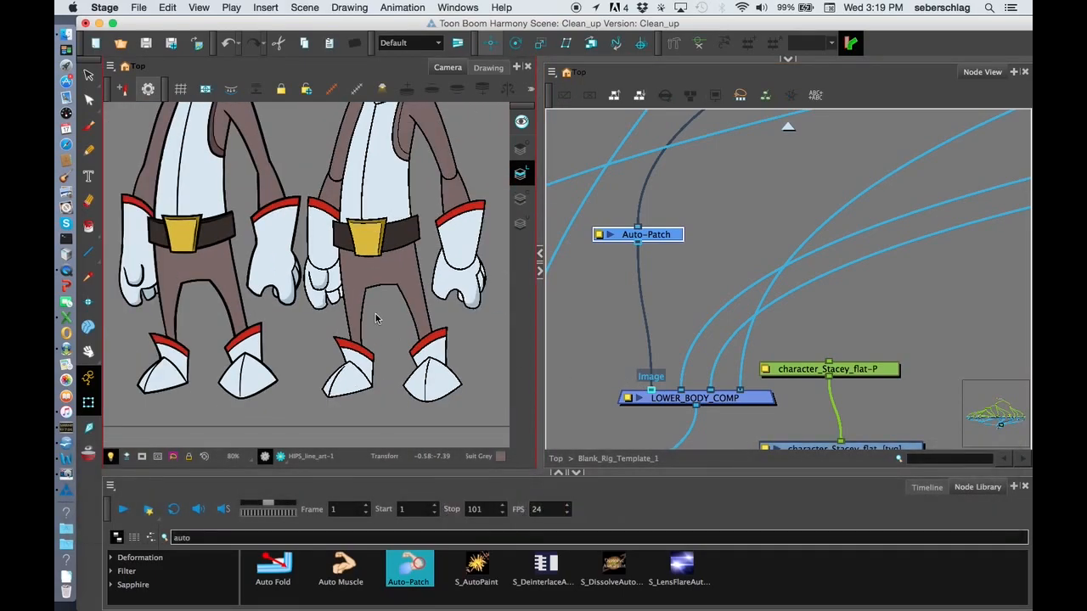